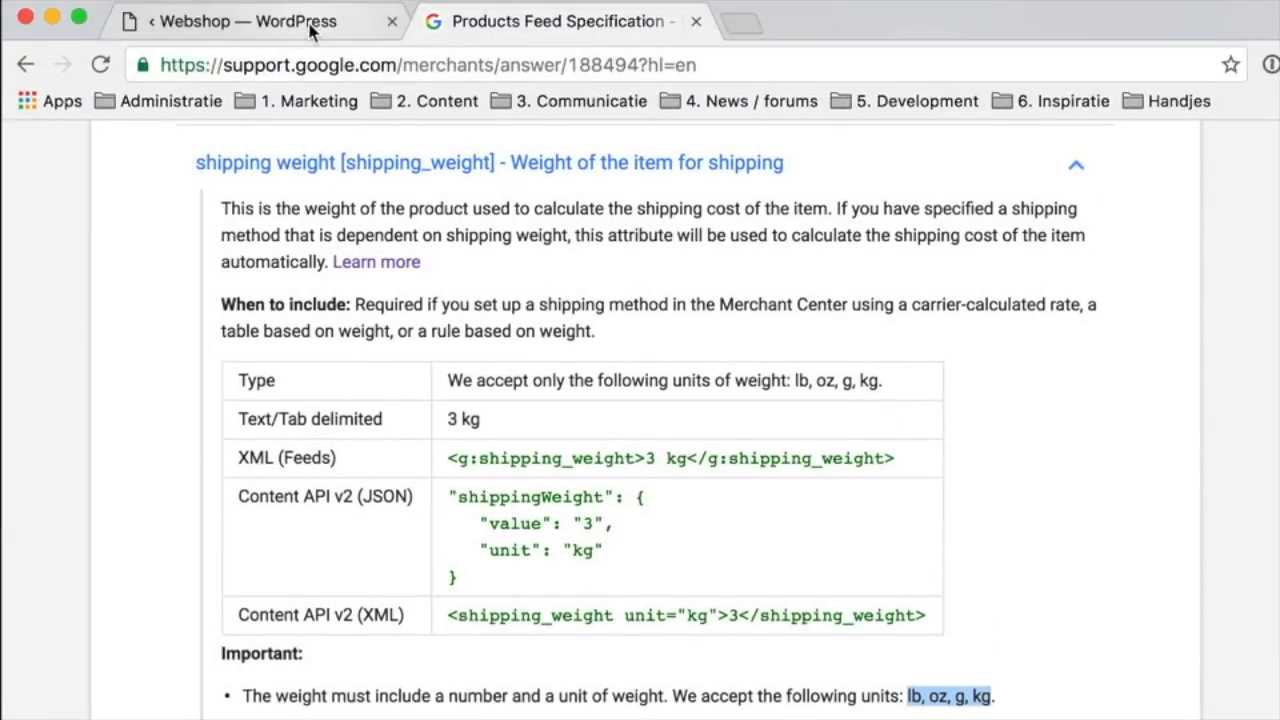
- Return from Google Merchant Center Help to the Webshop WordPress feed mapping page
left_click(240, 20)
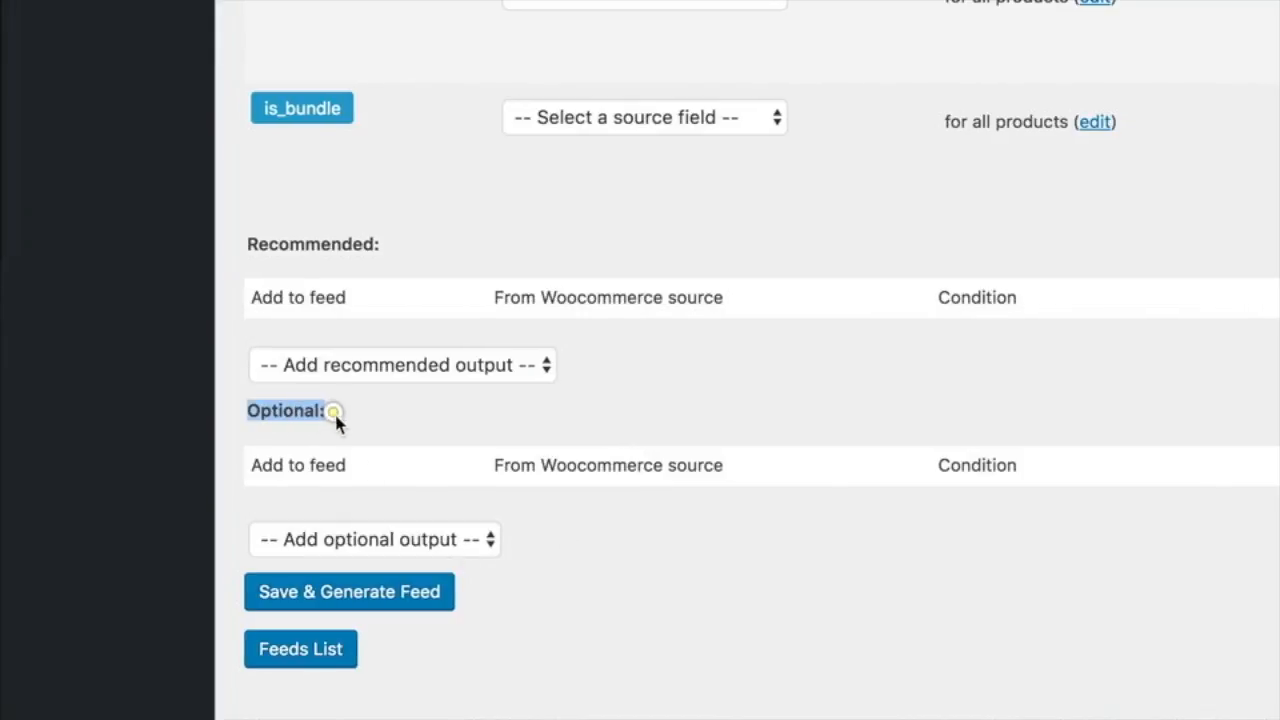
- Add shipping_weight from the optional output list to the feed mapping
left_click(376, 540)
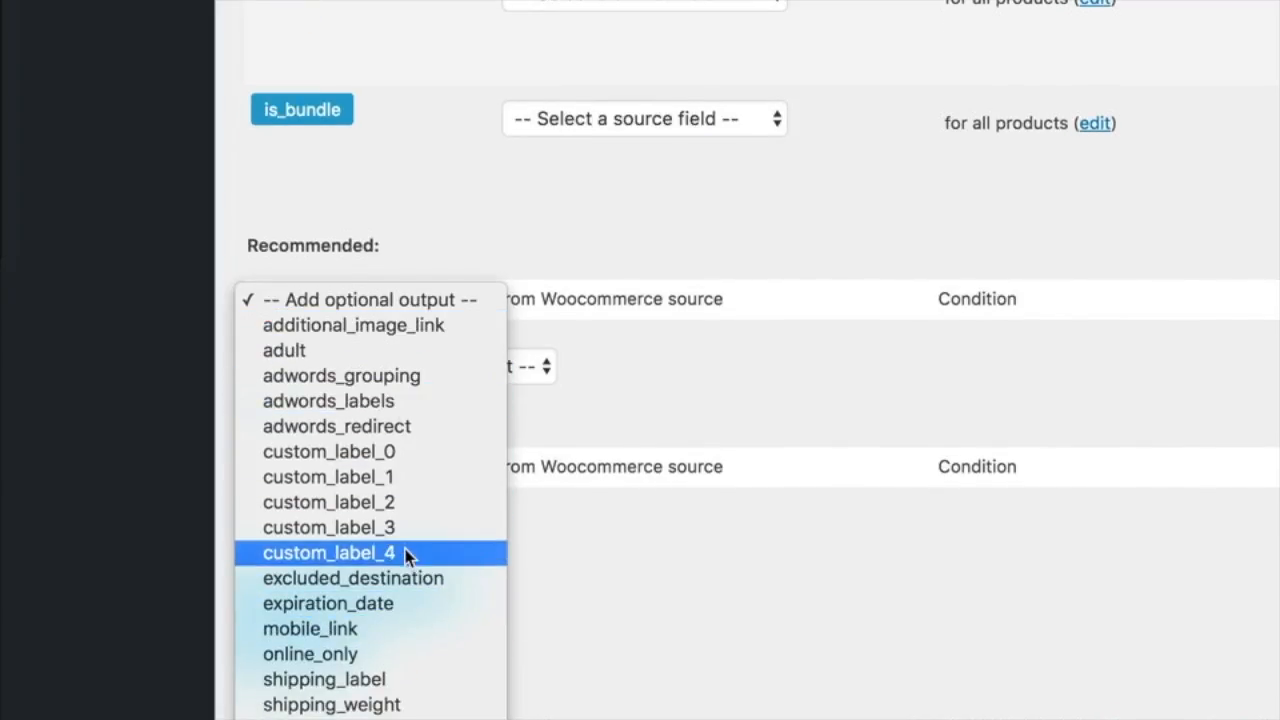
mouse_move(332, 704)
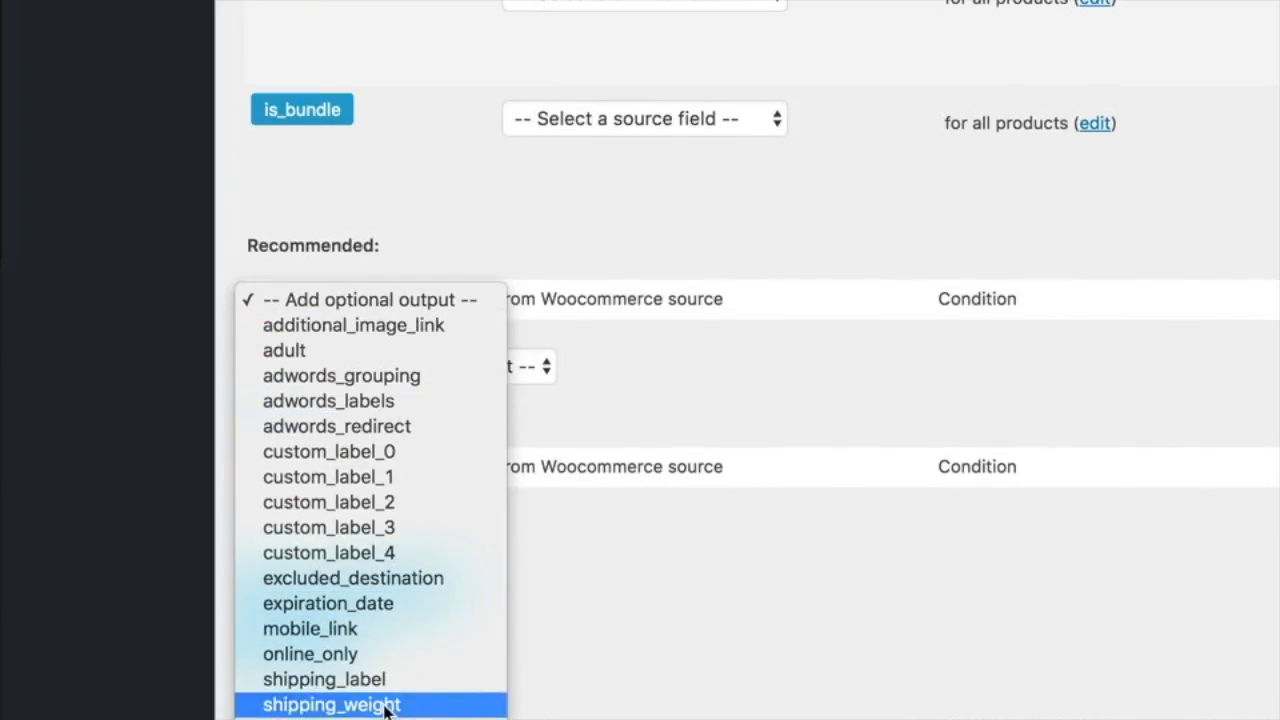
left_click(332, 704)
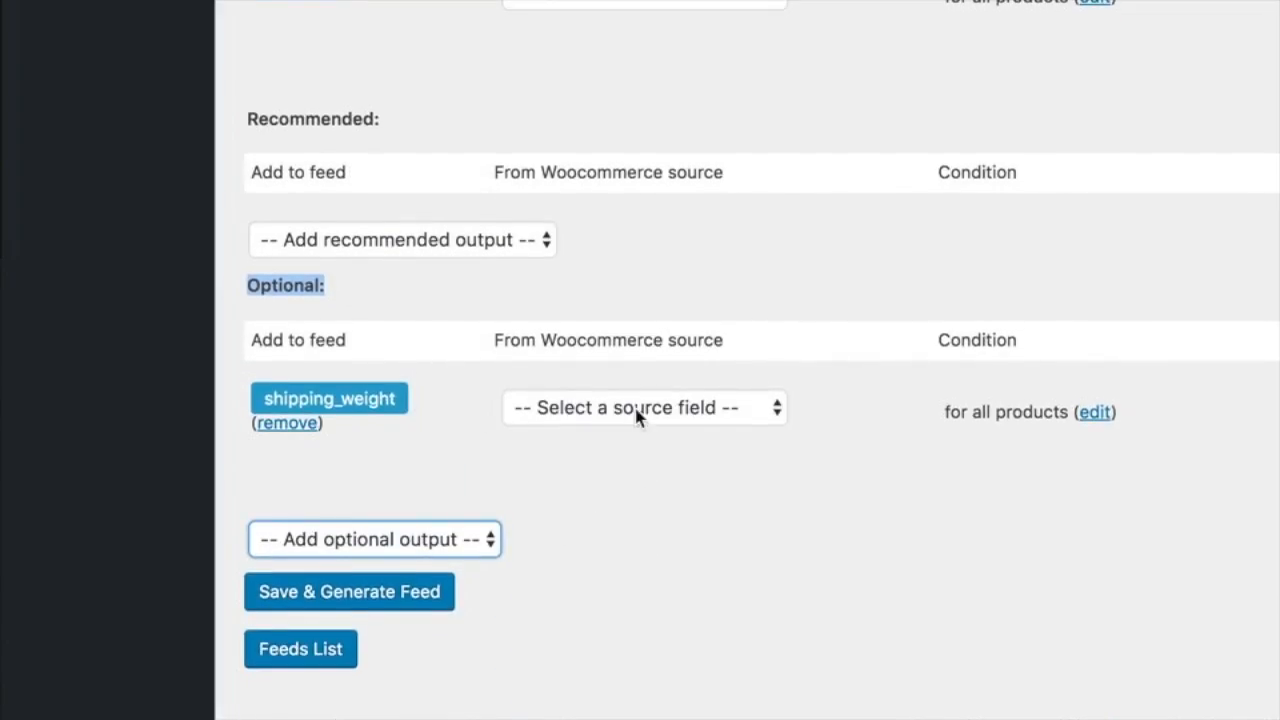
mouse_move(420, 376)
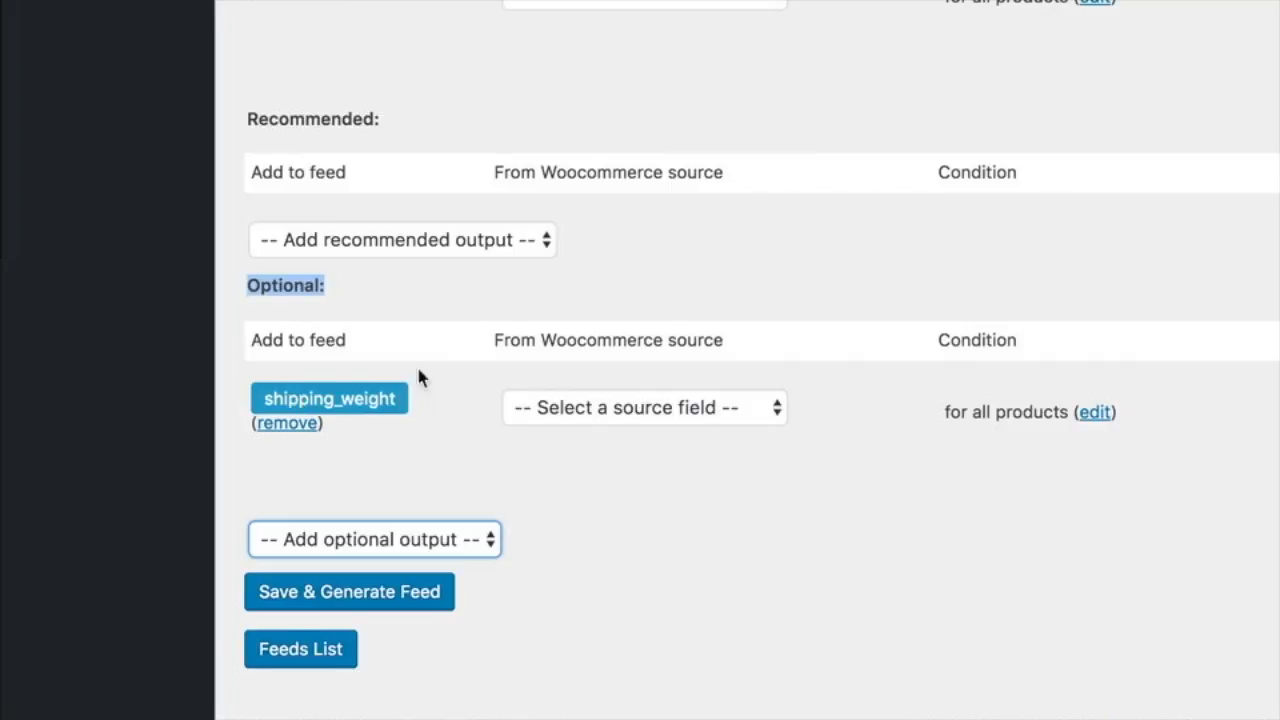
mouse_move(522, 448)
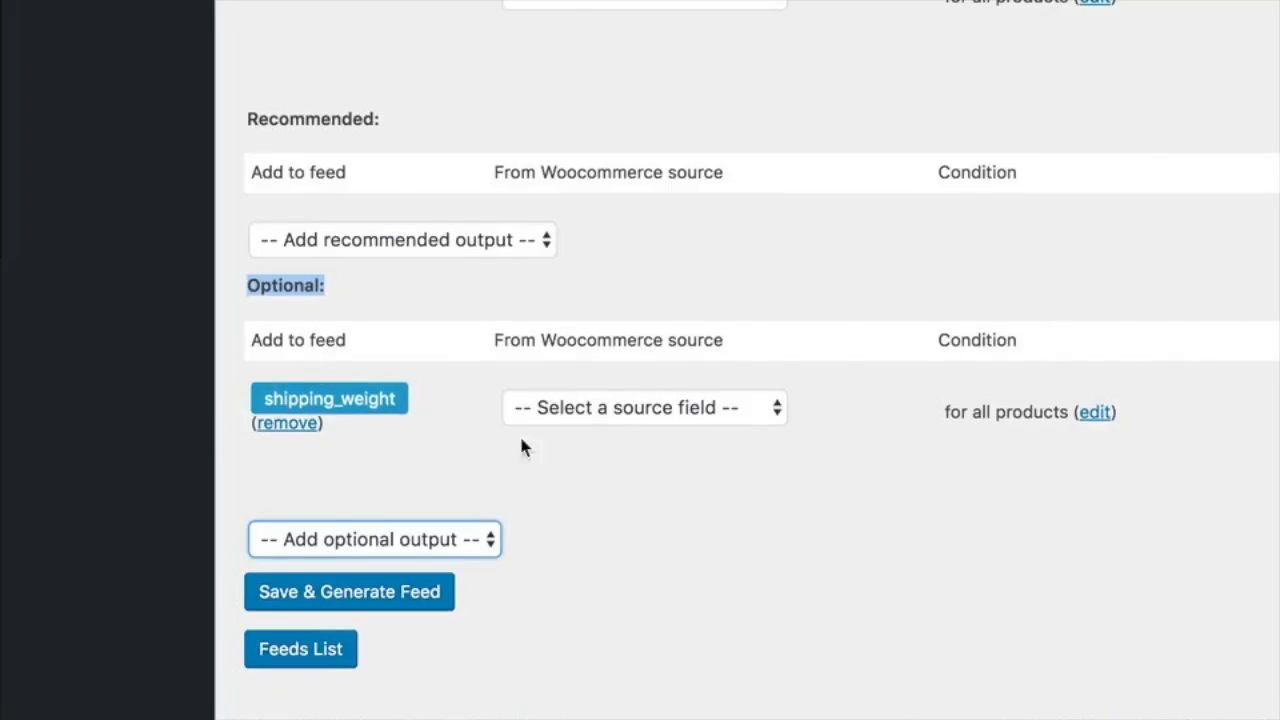
mouse_move(584, 440)
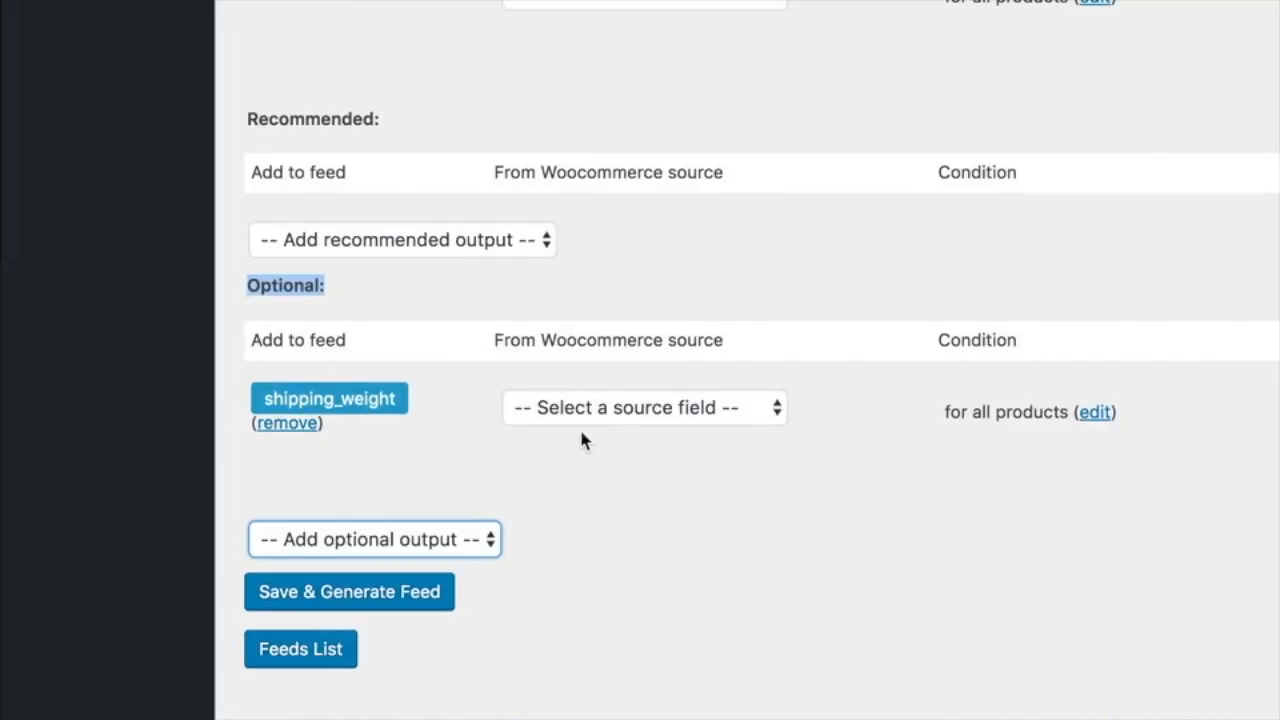
- Browse the source field list for shipping_weight to find a weight field
left_click(644, 408)
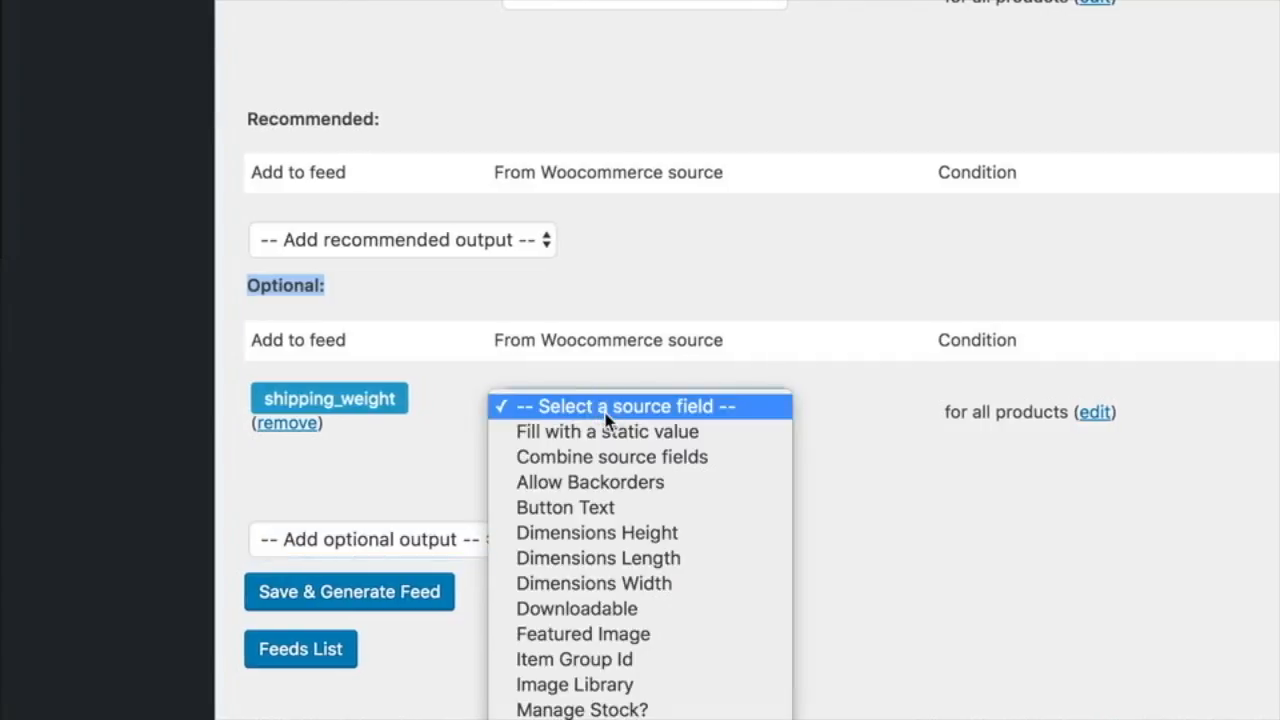
scroll("down", 3)
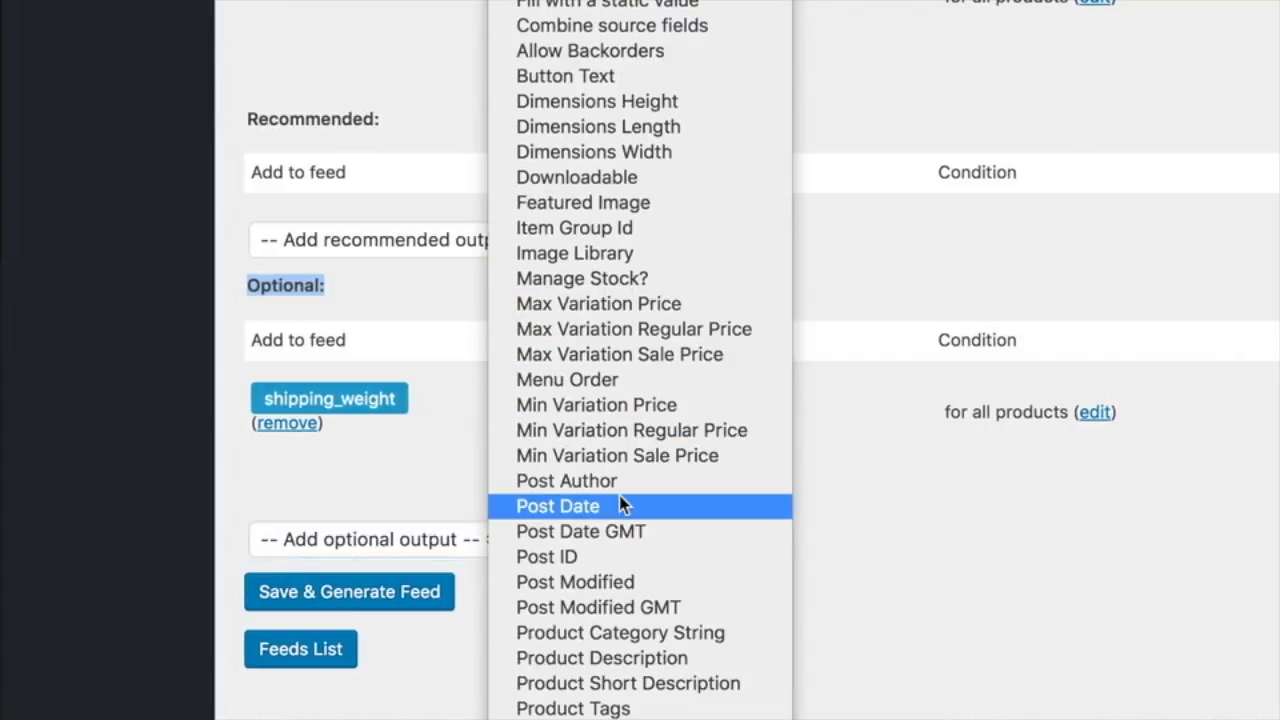
scroll("down", 3)
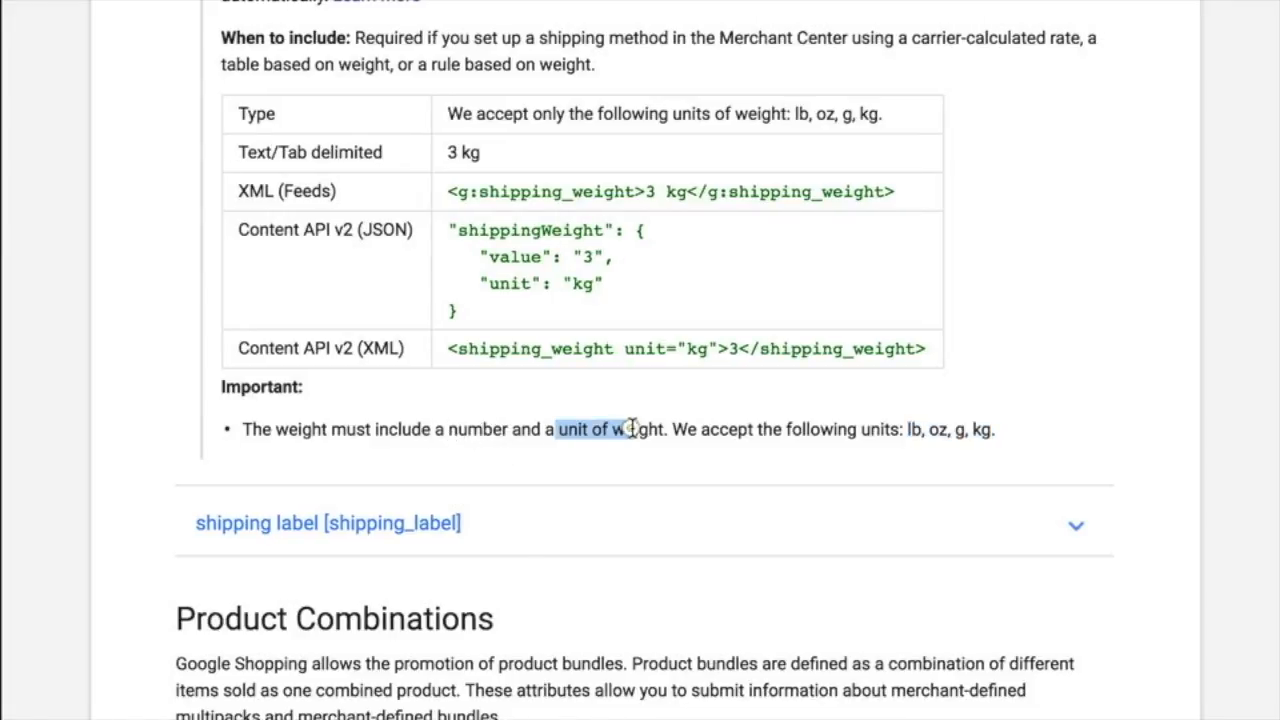
scroll("right", 3)
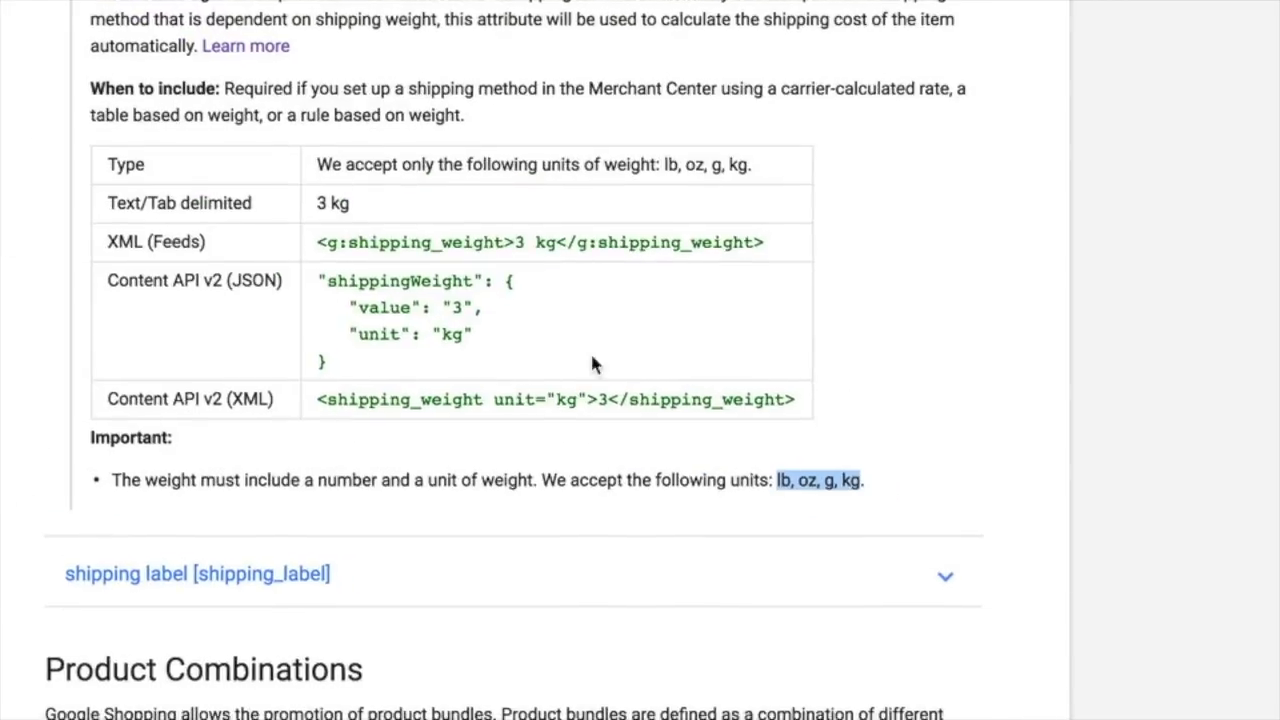
scroll("down", 3)
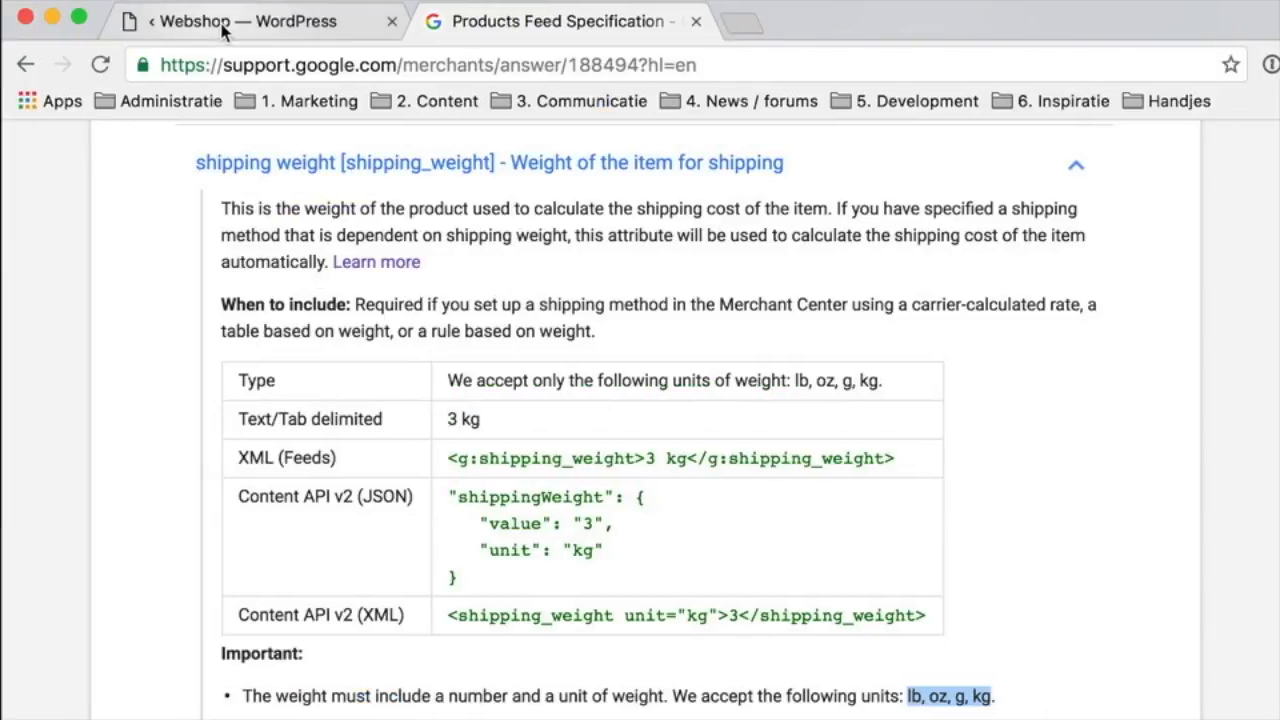
- Edit the shipping_weight values to add the suffix kg for all products
left_click(244, 20)
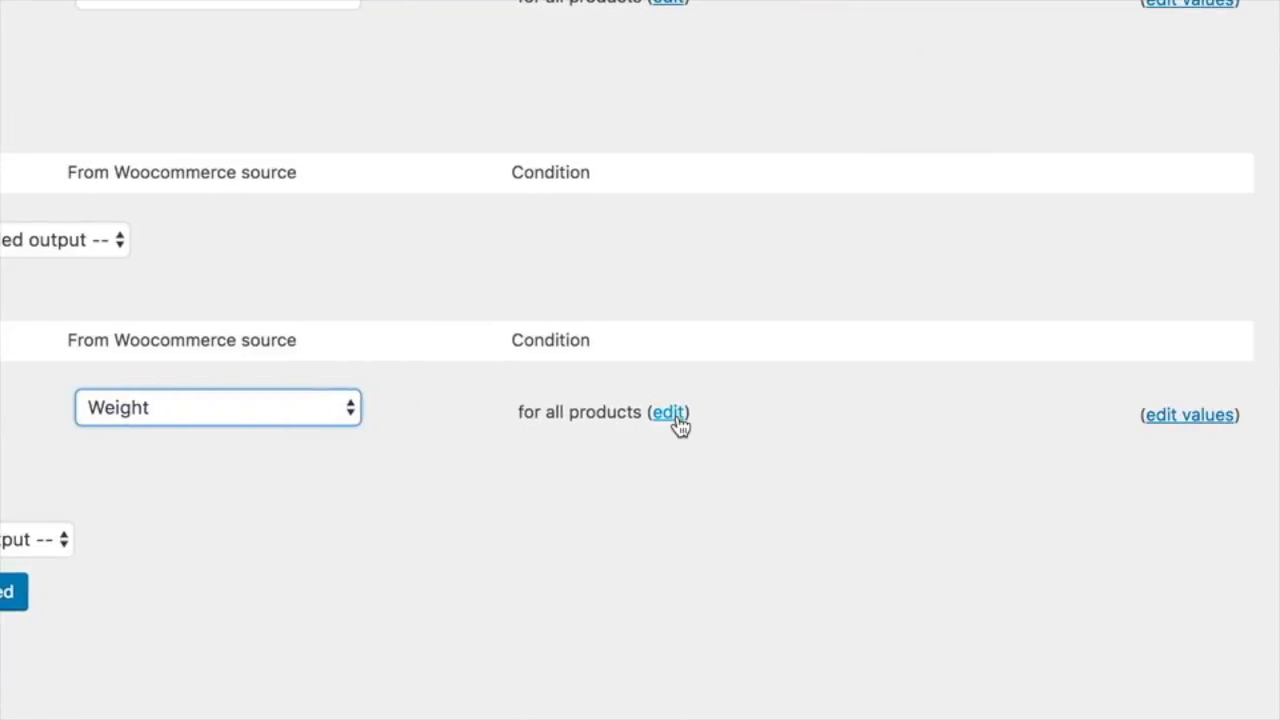
mouse_move(1188, 414)
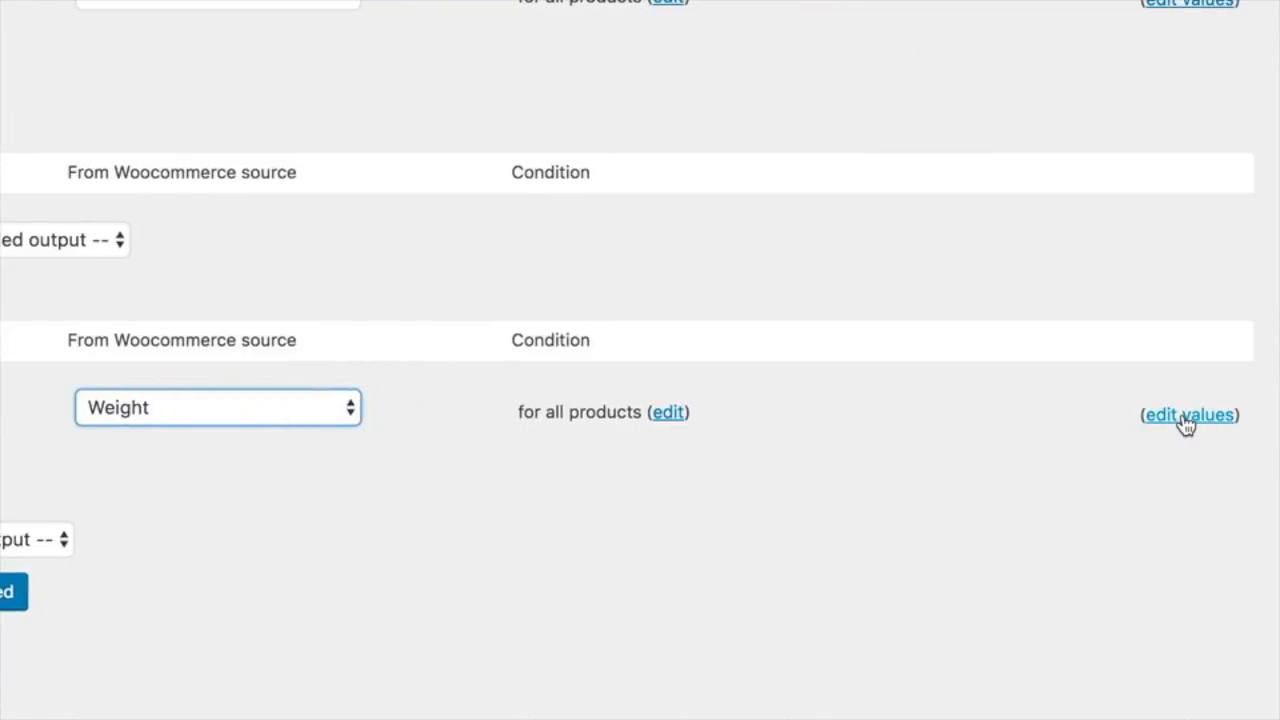
left_click(1188, 414)
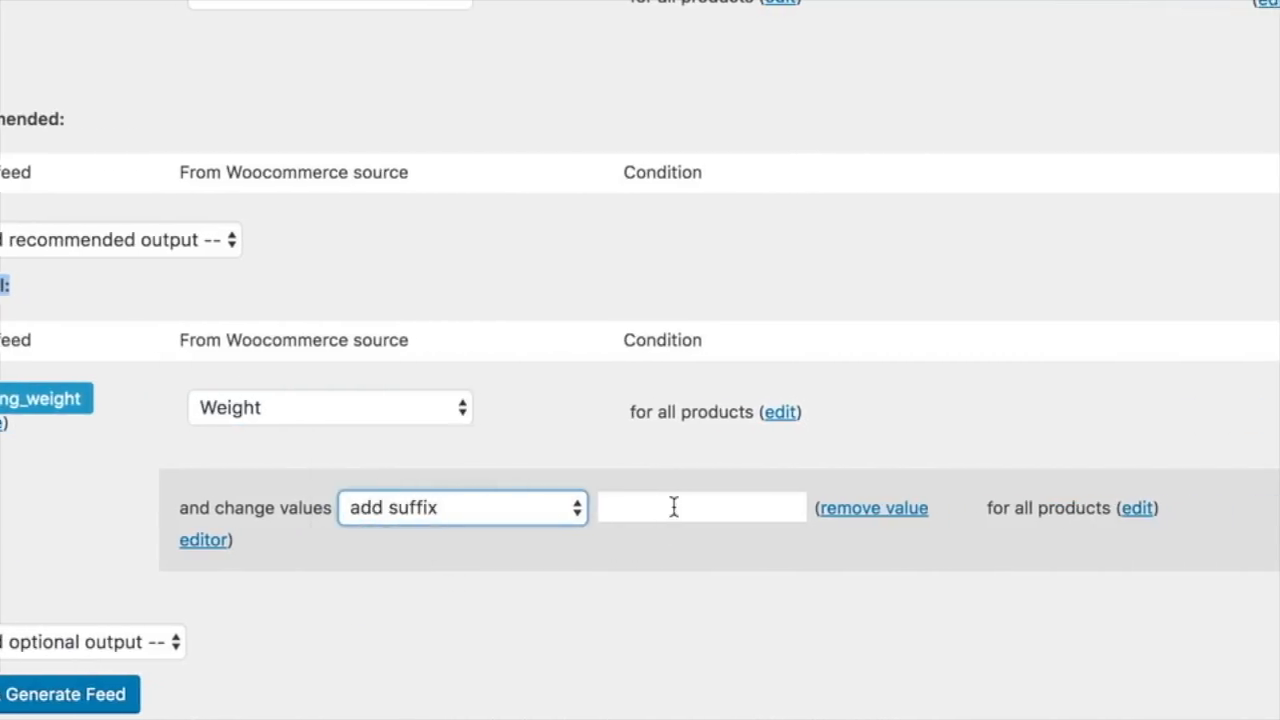
type("k")
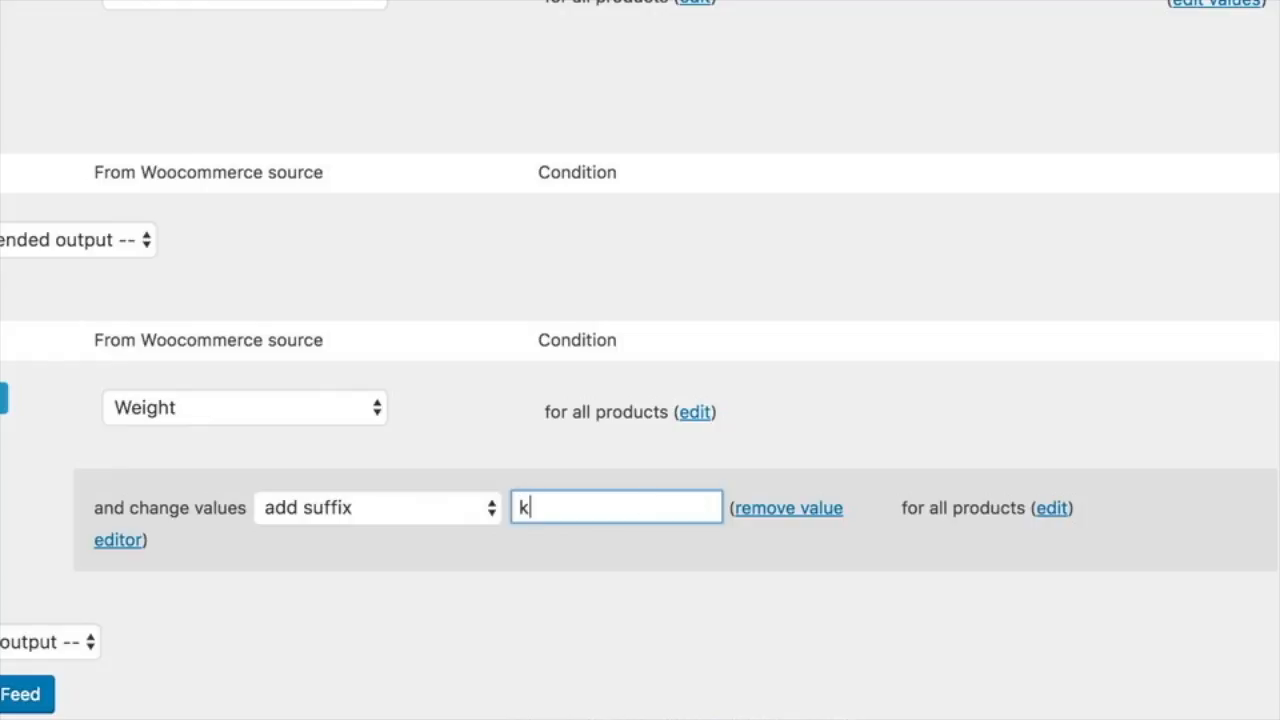
type("g")
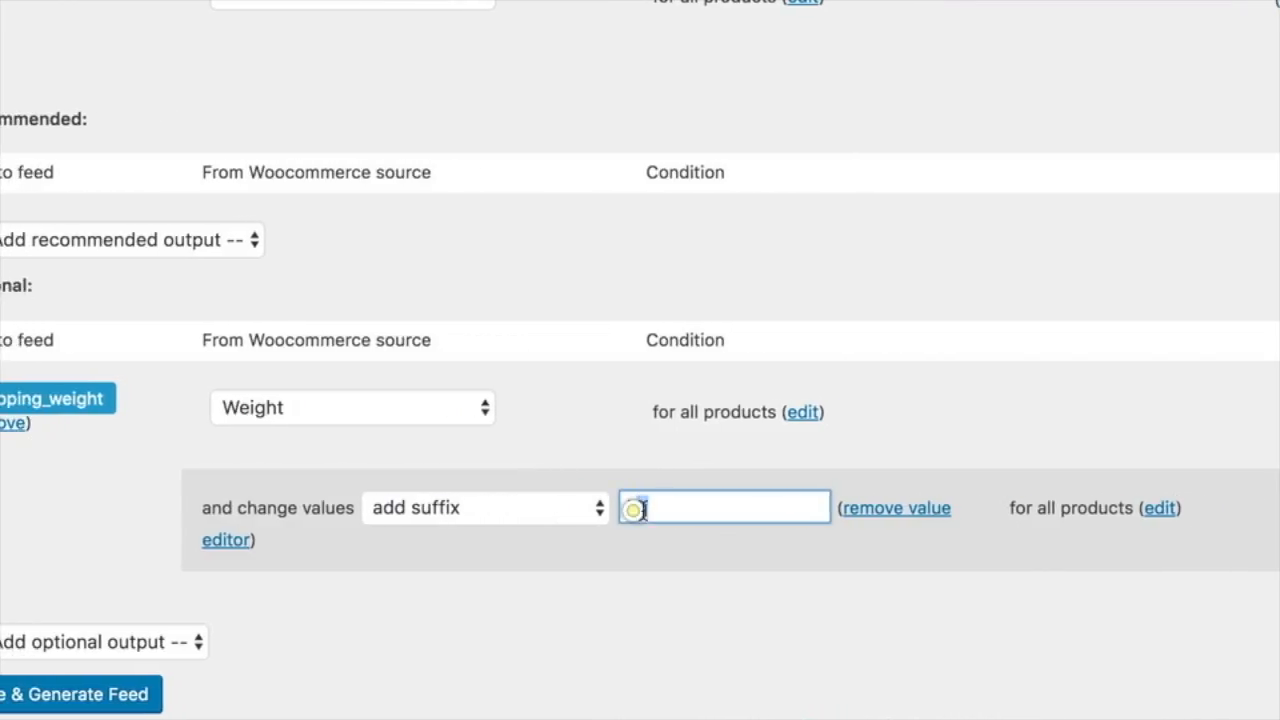
type("kg")
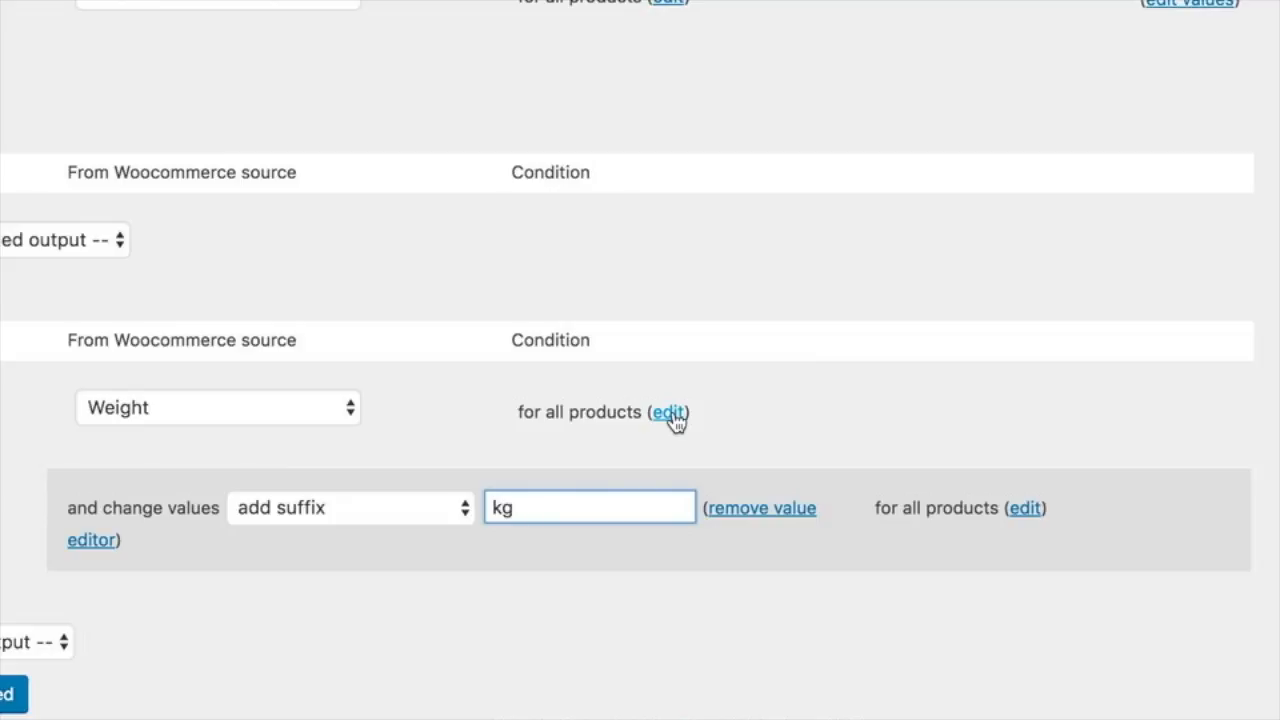
- Add a condition so shipping_weight is filled only when Weight is not empty
left_click(668, 412)
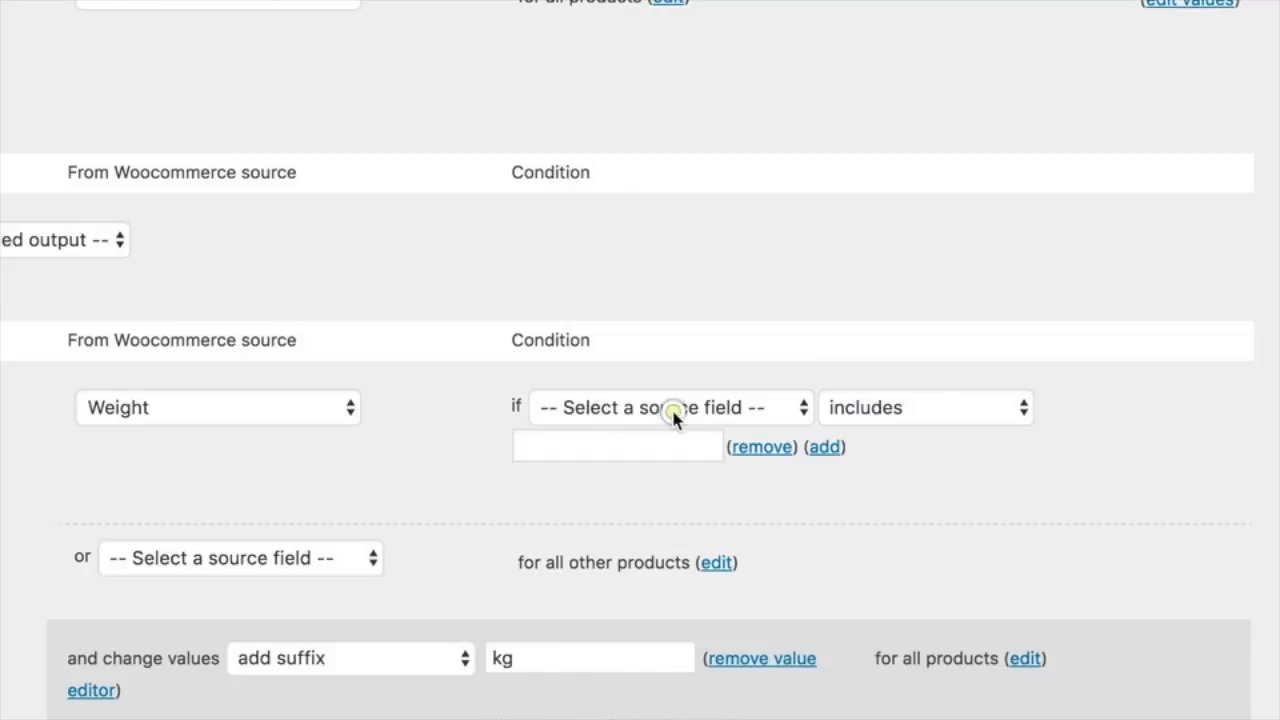
left_click(664, 408)
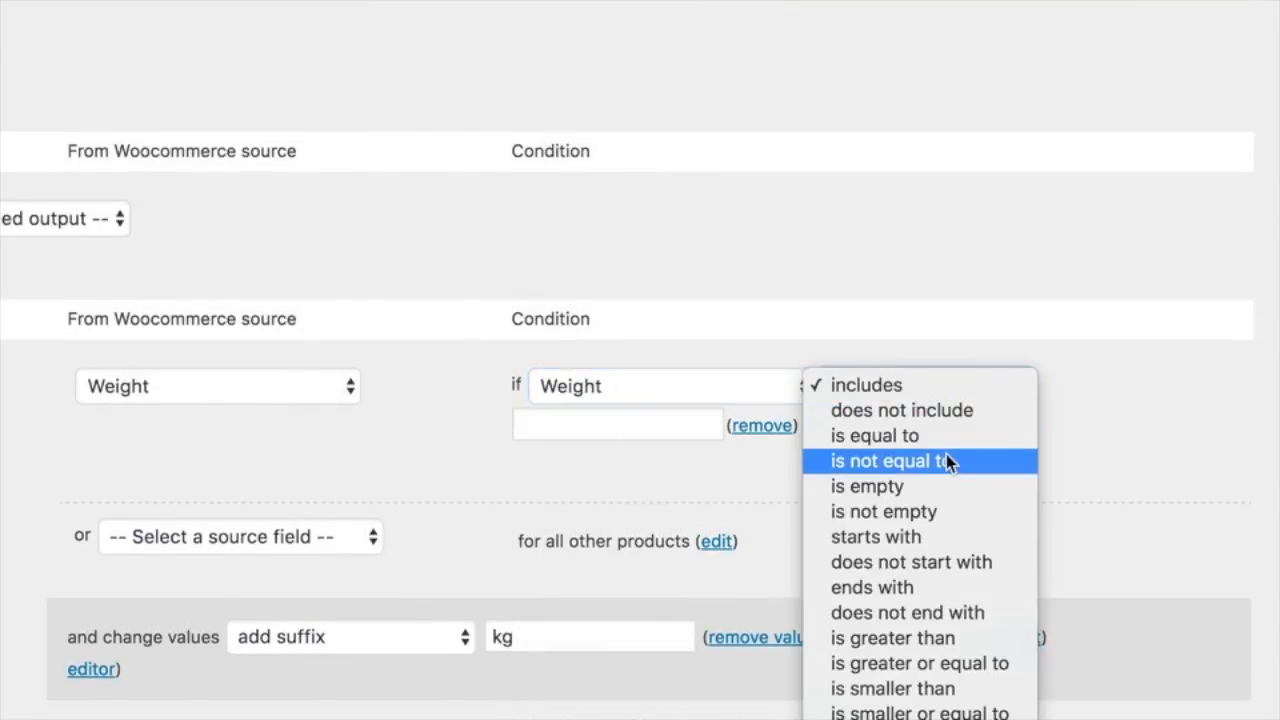
mouse_move(920, 512)
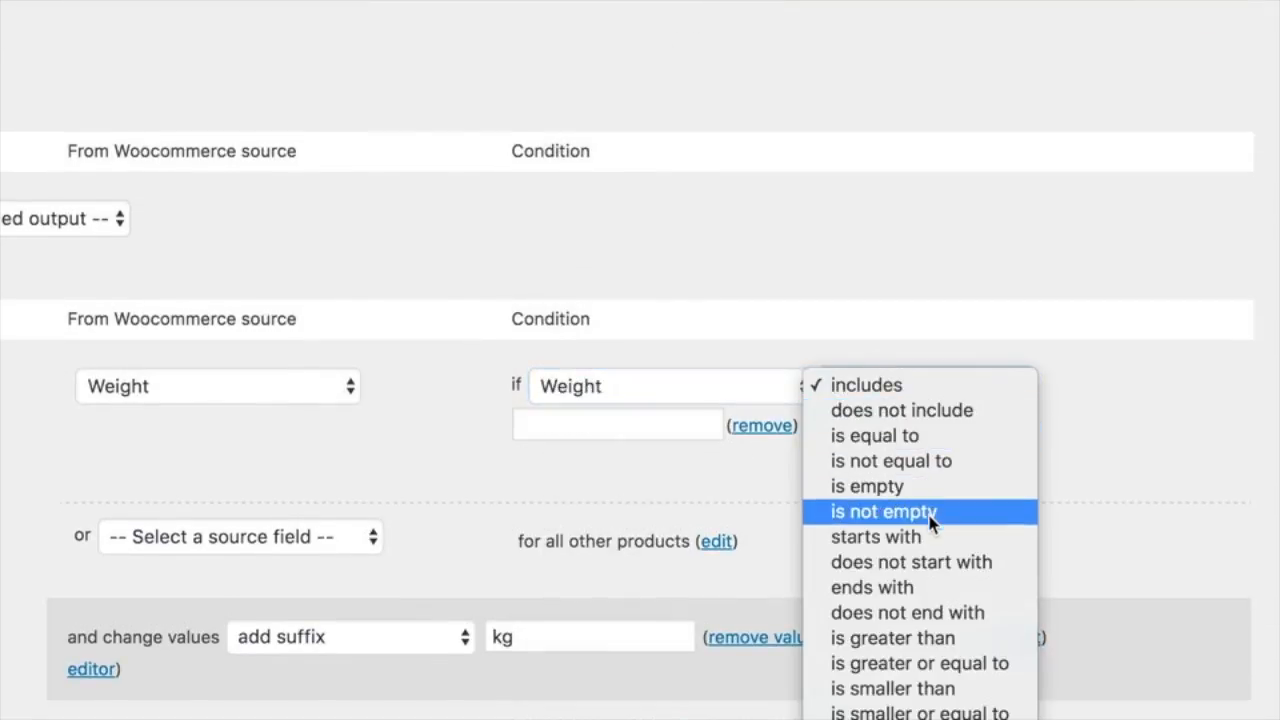
left_click(884, 512)
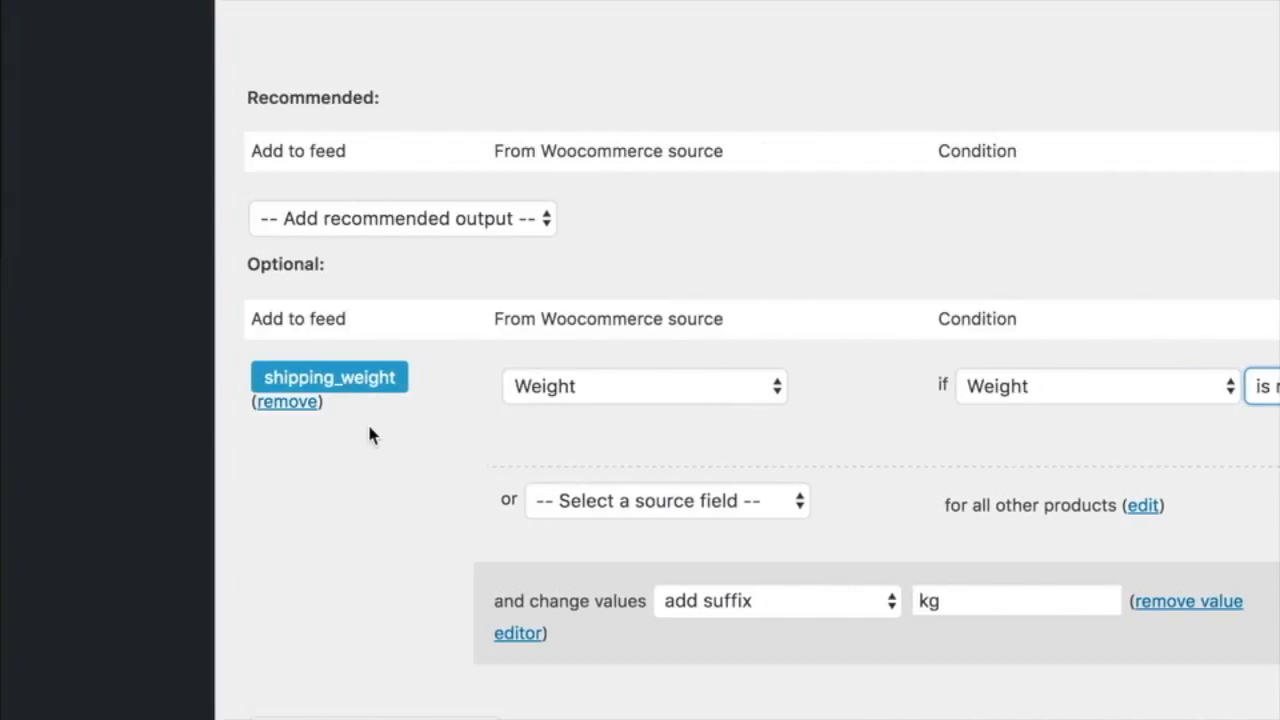
mouse_move(590, 408)
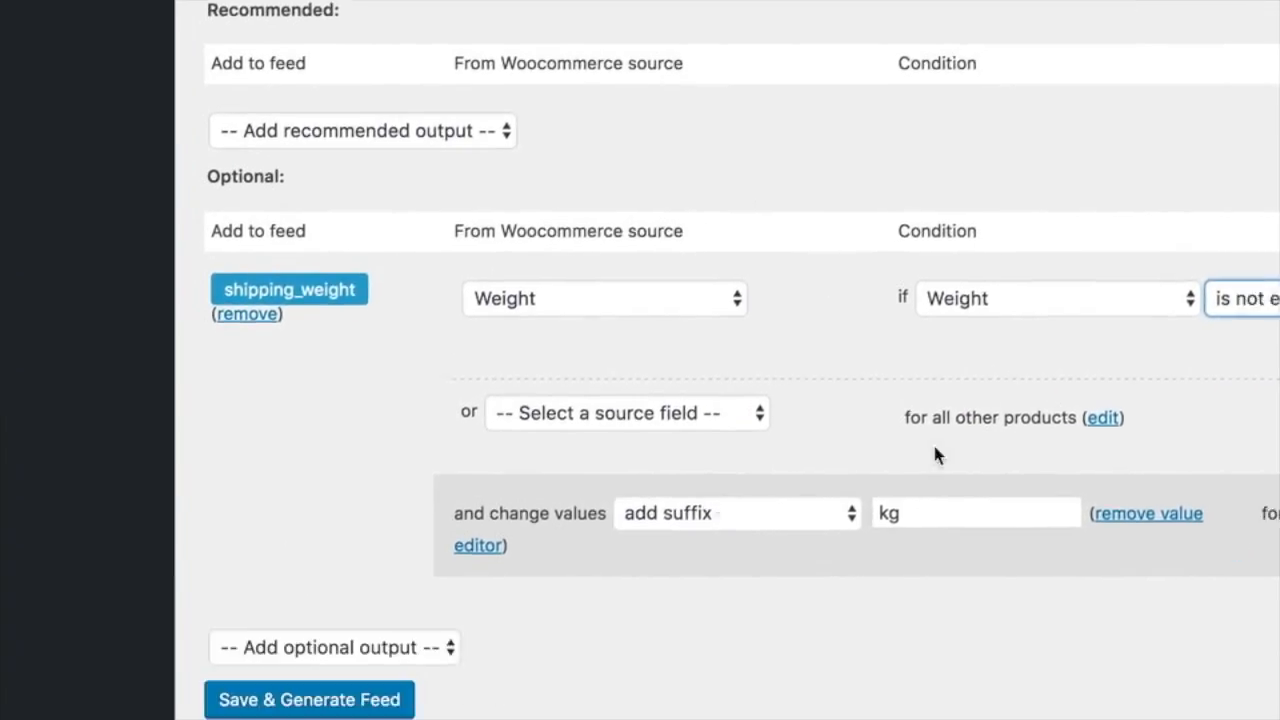
scroll("down", 3)
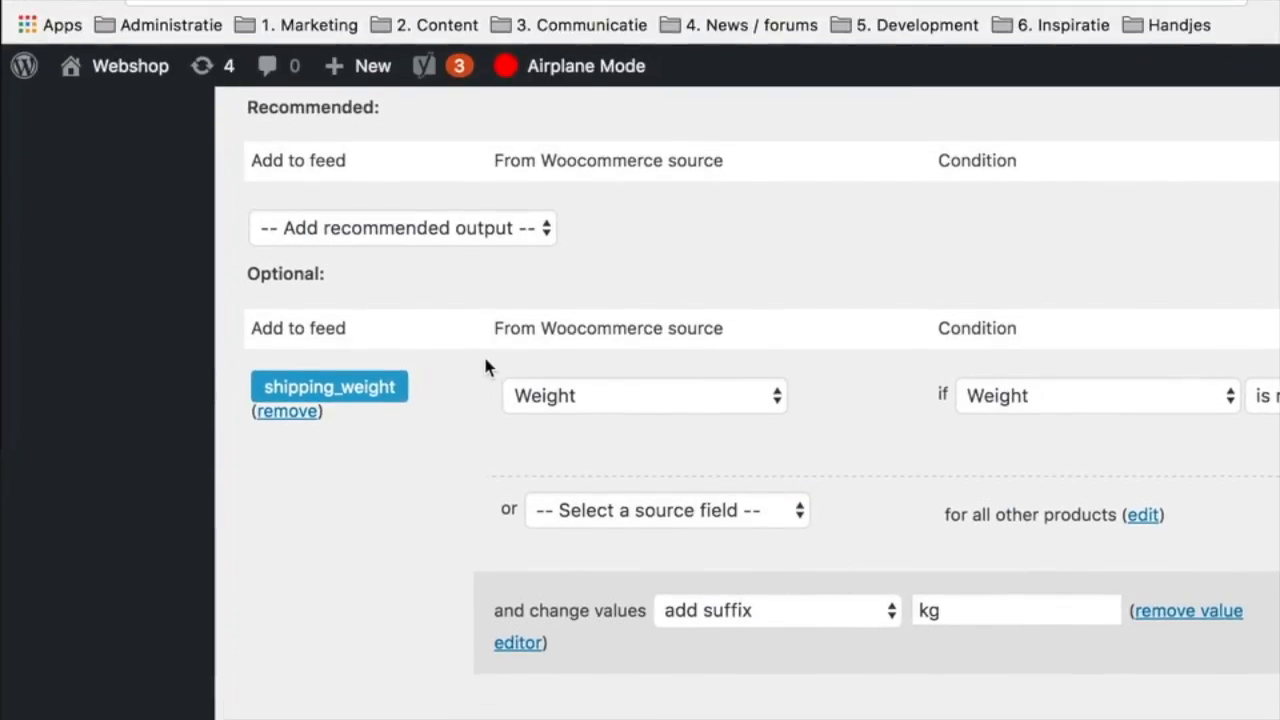
scroll("down", 3)
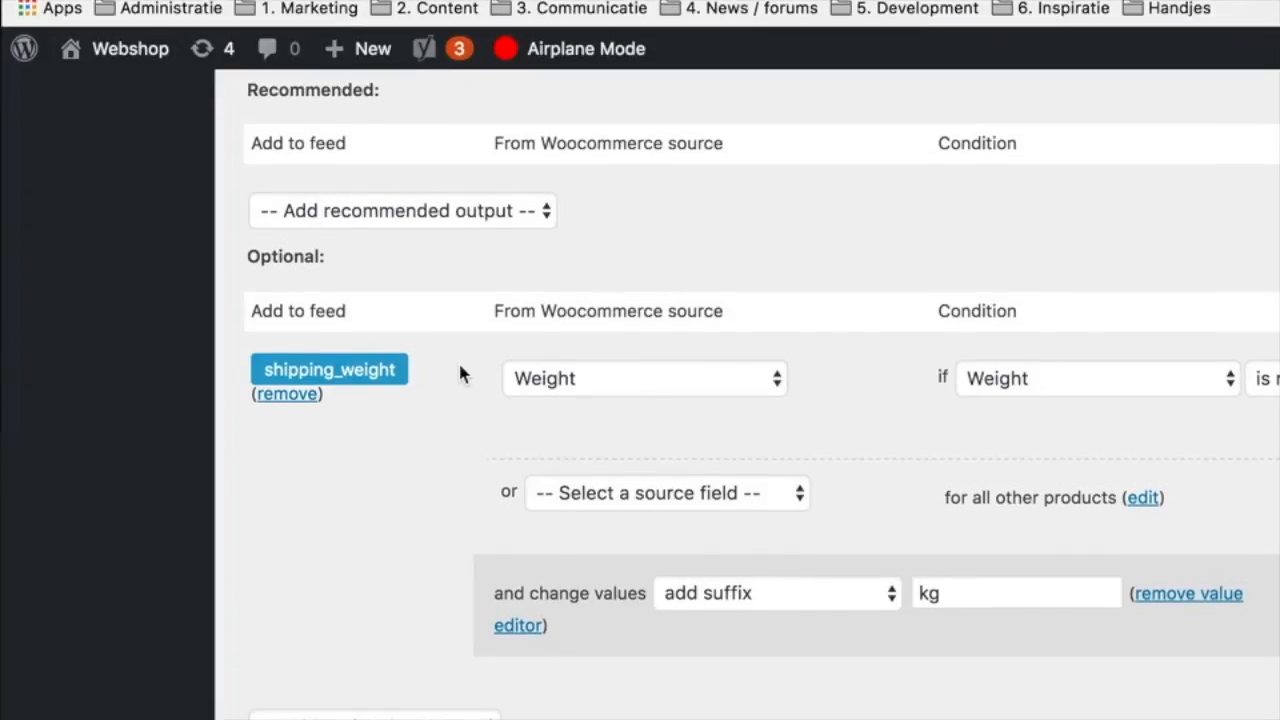